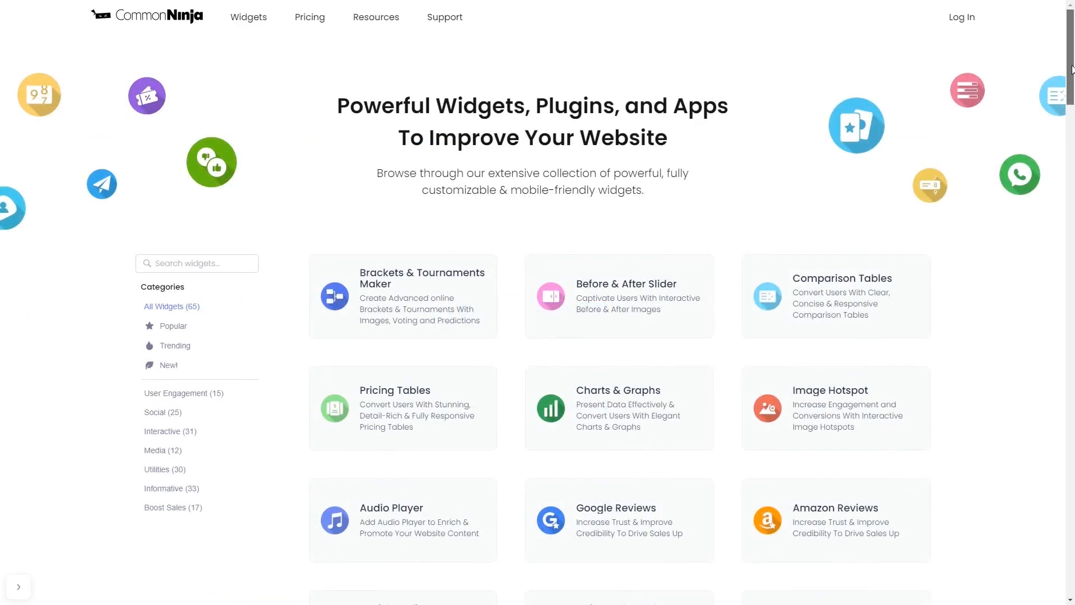
- Scroll the widget catalog and open the Notification Bar widget page
scroll(down, 3)
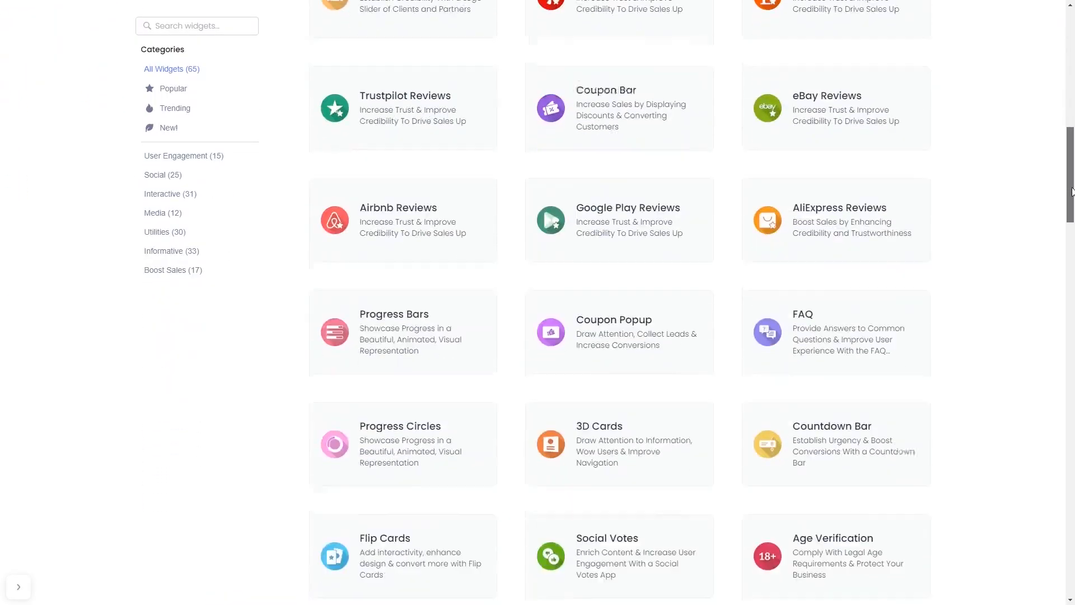
scroll(down, 3)
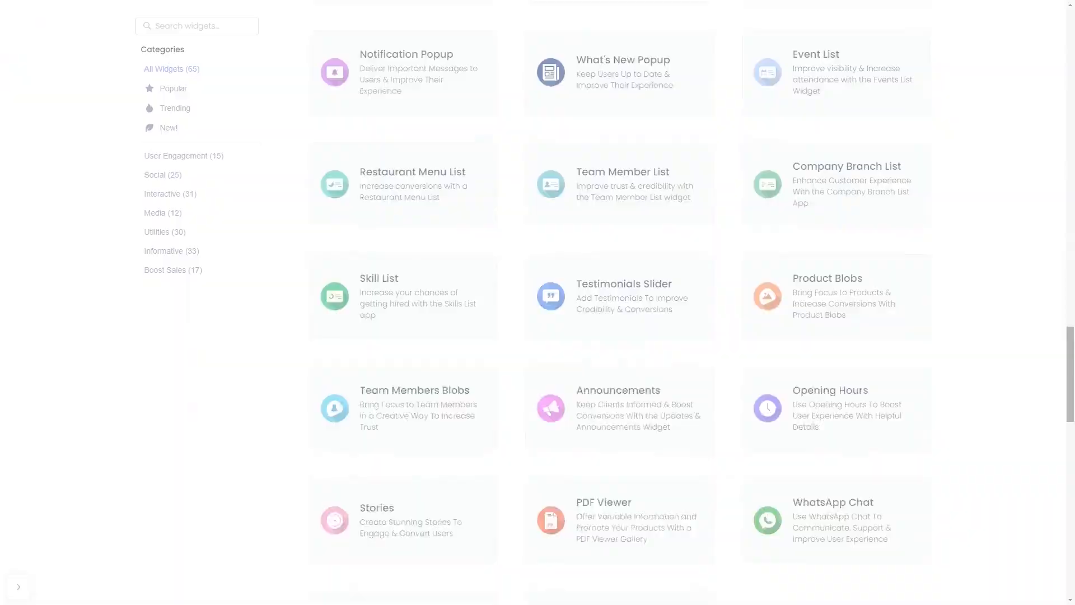
click(405, 54)
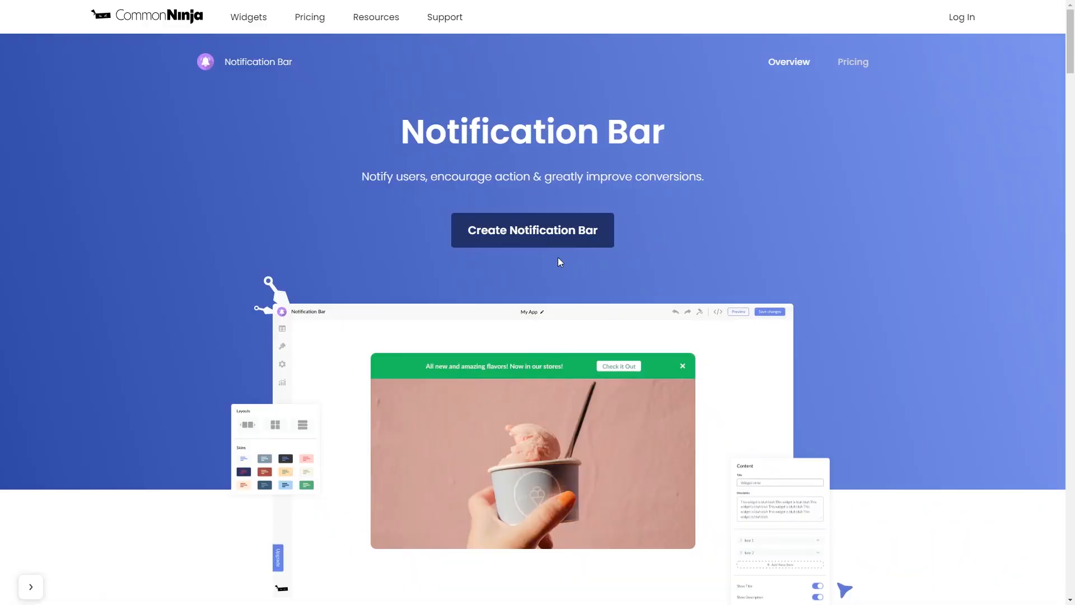
- Start a new notification bar with an outlined button and the green skin
click(532, 230)
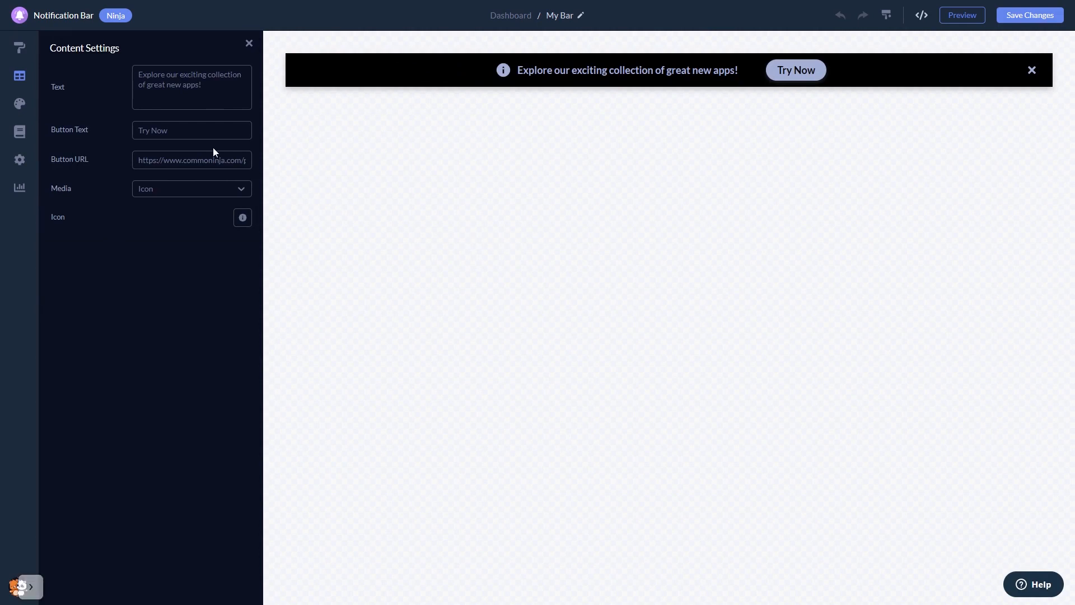
mouse_move(27, 63)
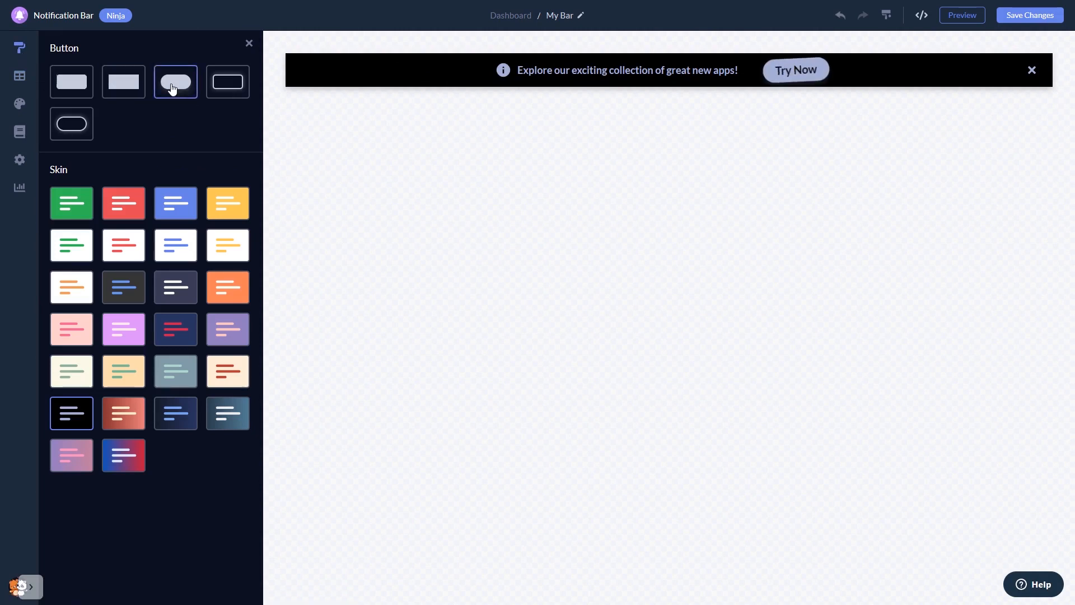
click(227, 82)
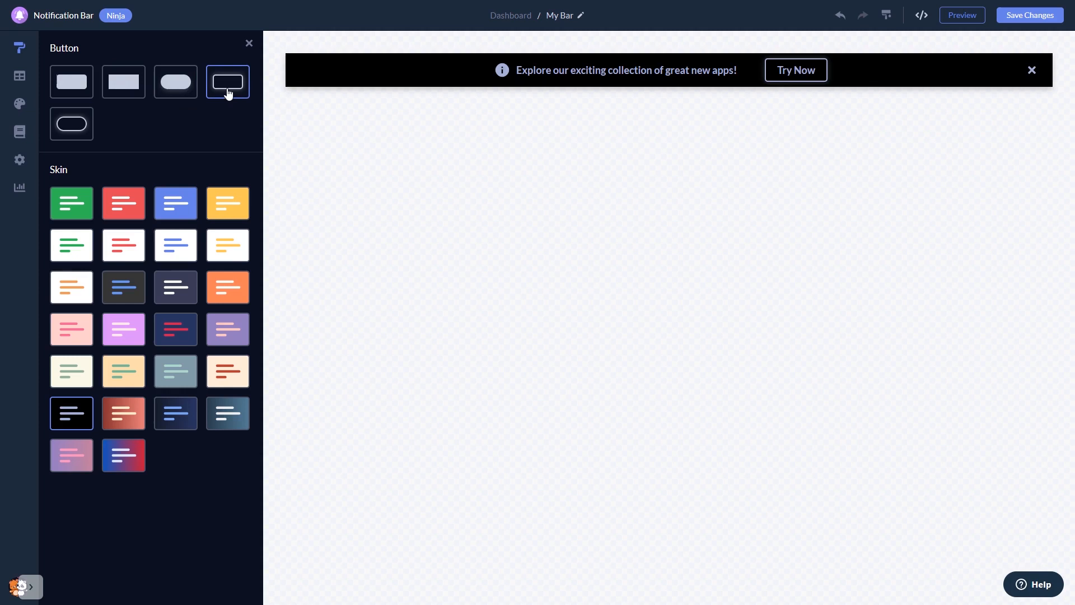
click(176, 203)
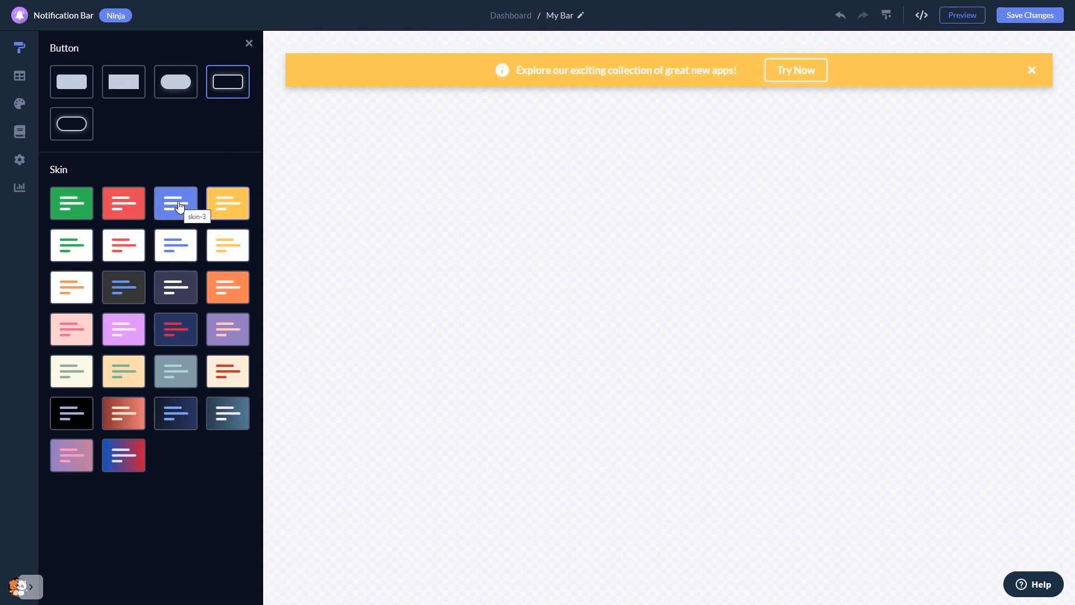
click(72, 202)
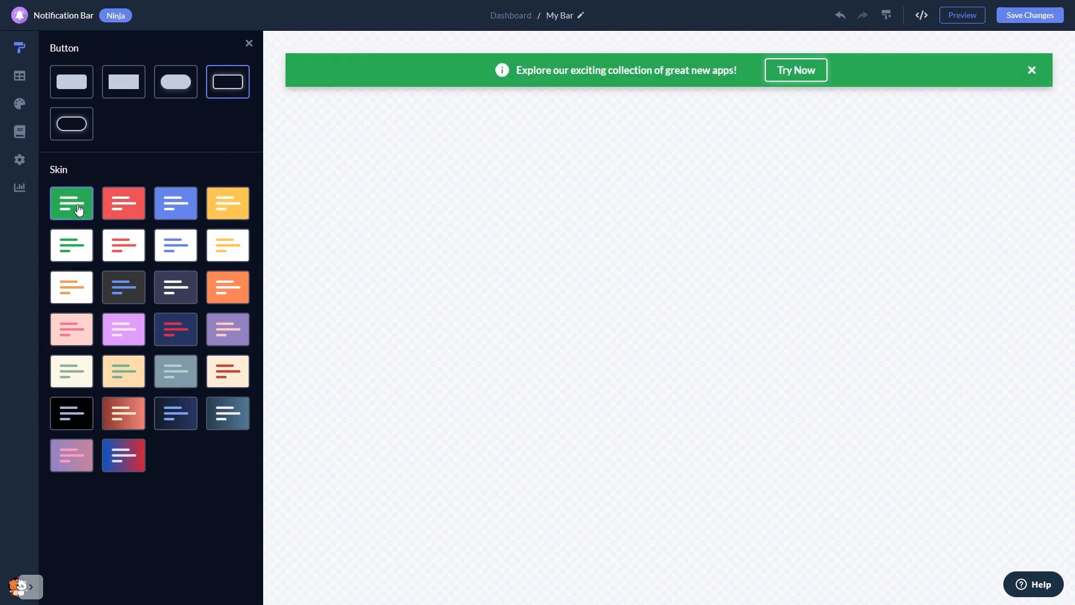
mouse_move(20, 104)
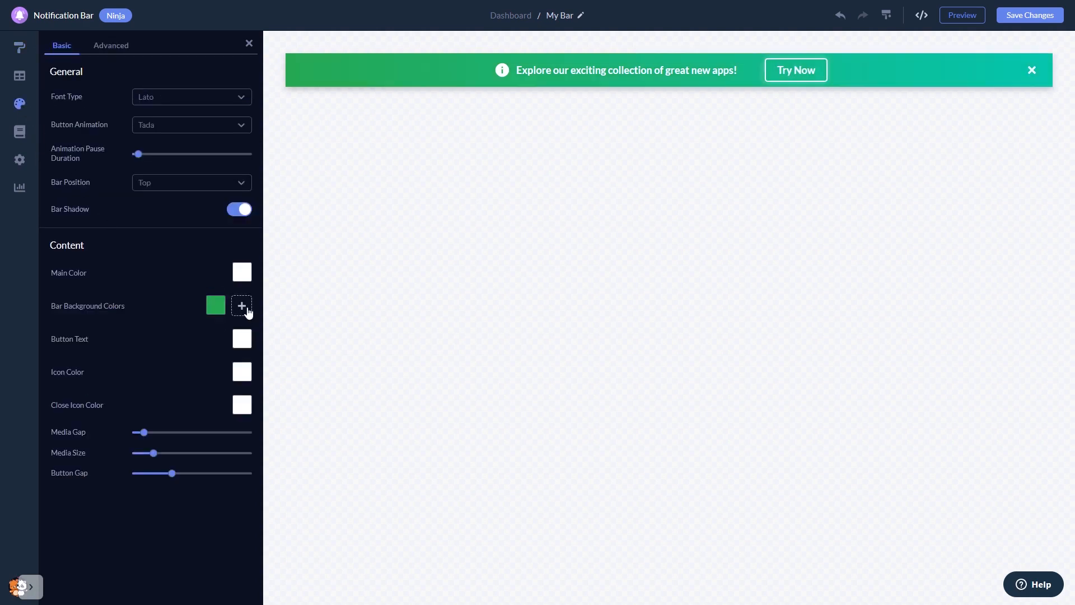
- Add a second bar background colour for a green-to-teal gradient
click(241, 305)
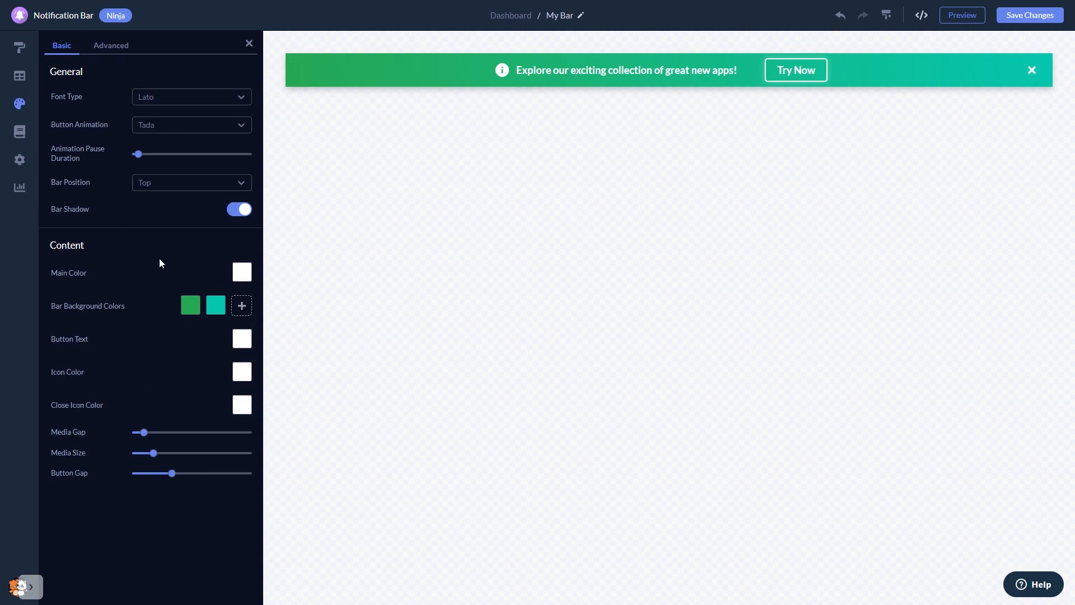
click(20, 131)
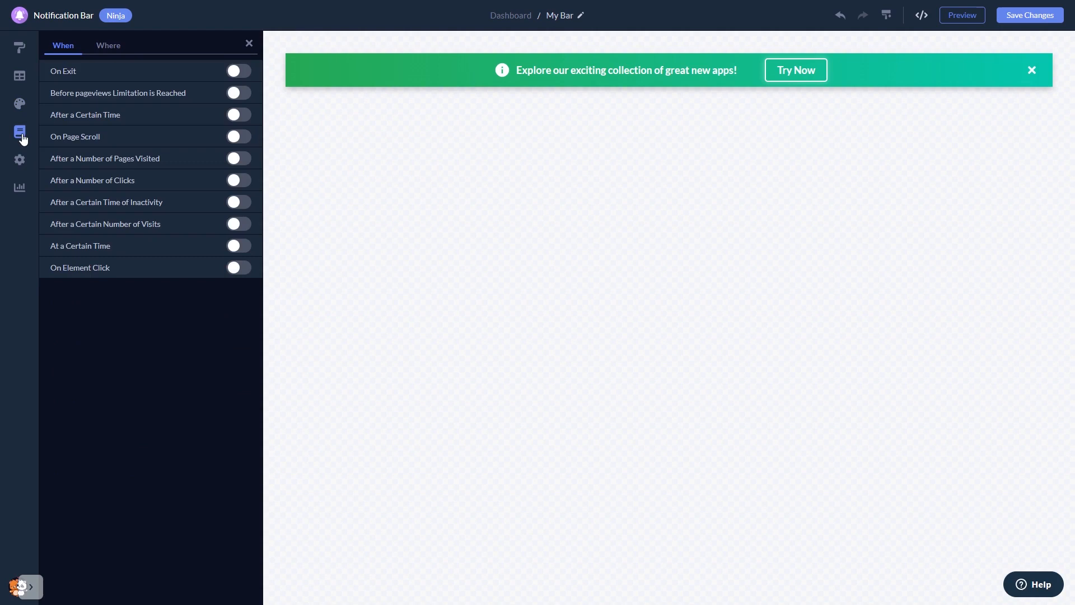
mouse_move(20, 160)
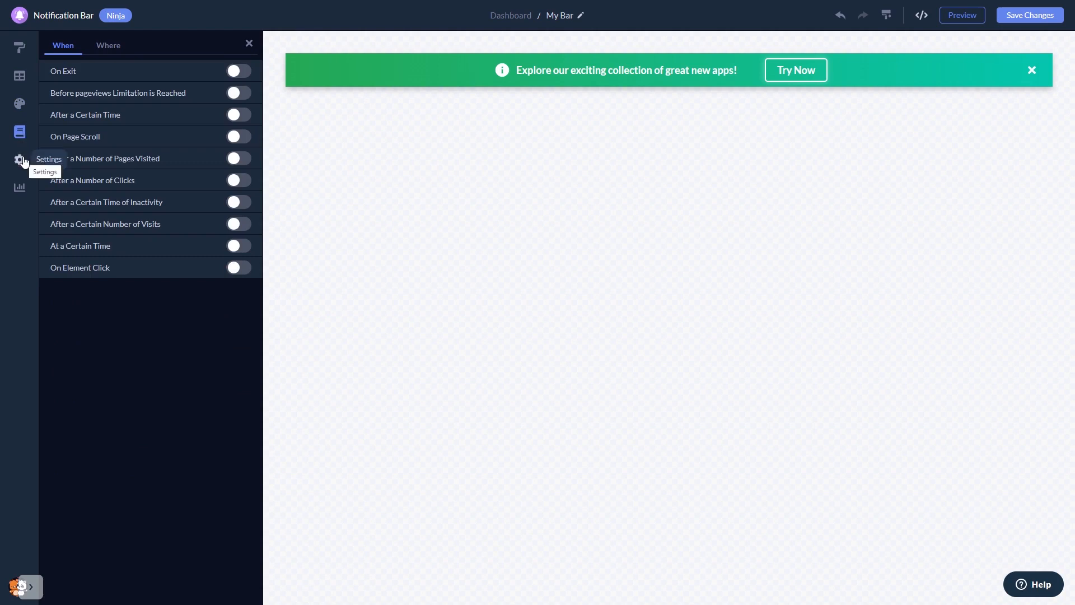
- Show the visibility toggles with text, icon, button and close icon enabled
click(19, 160)
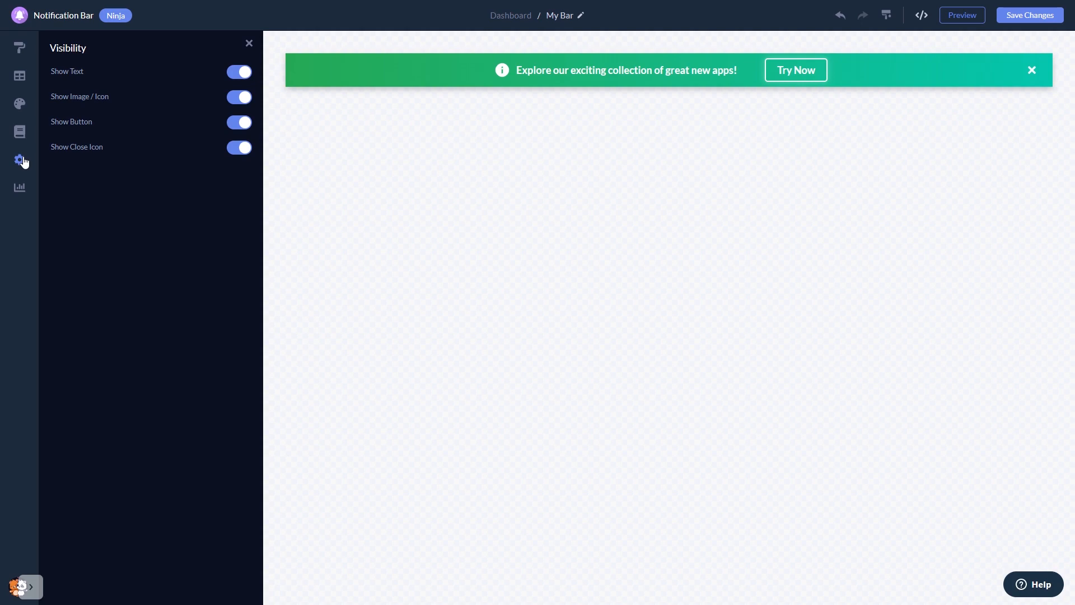
mouse_move(915, 145)
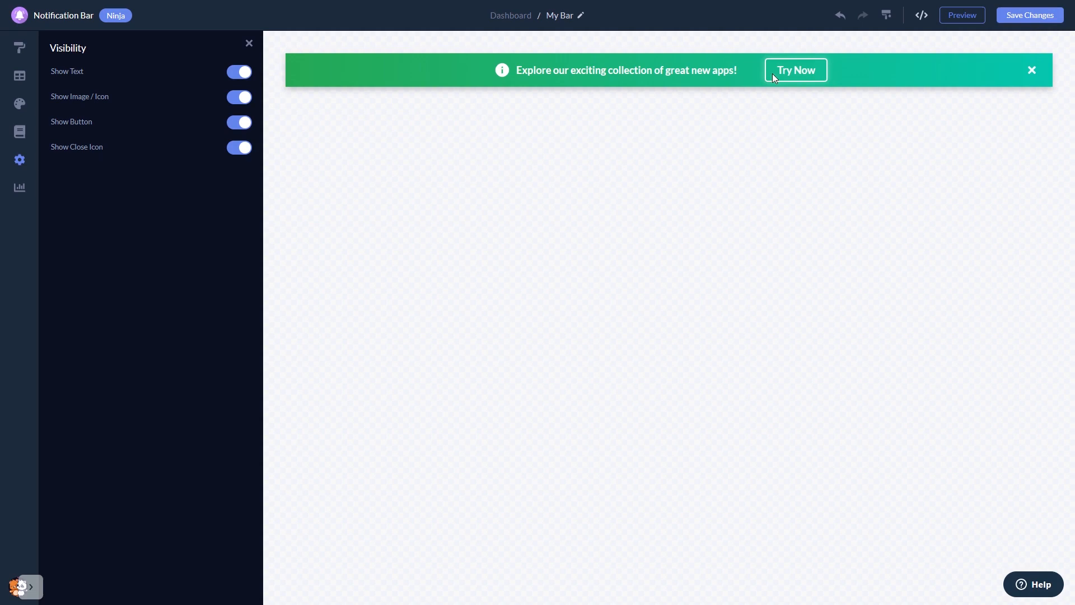
mouse_move(511, 15)
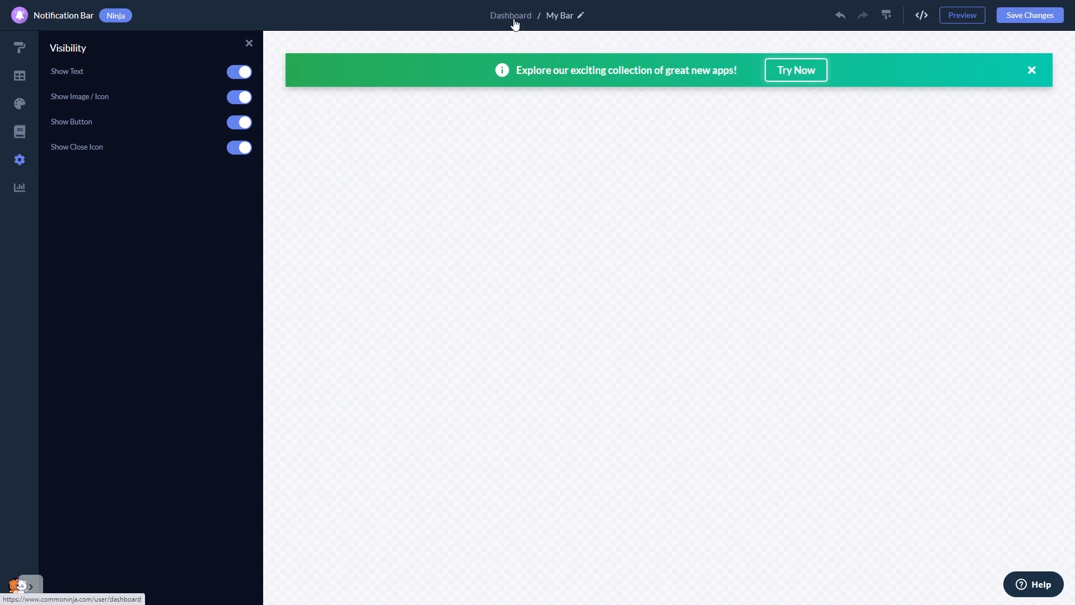
- Return to the project dashboard and request the widget's installation code via Add to site
click(511, 15)
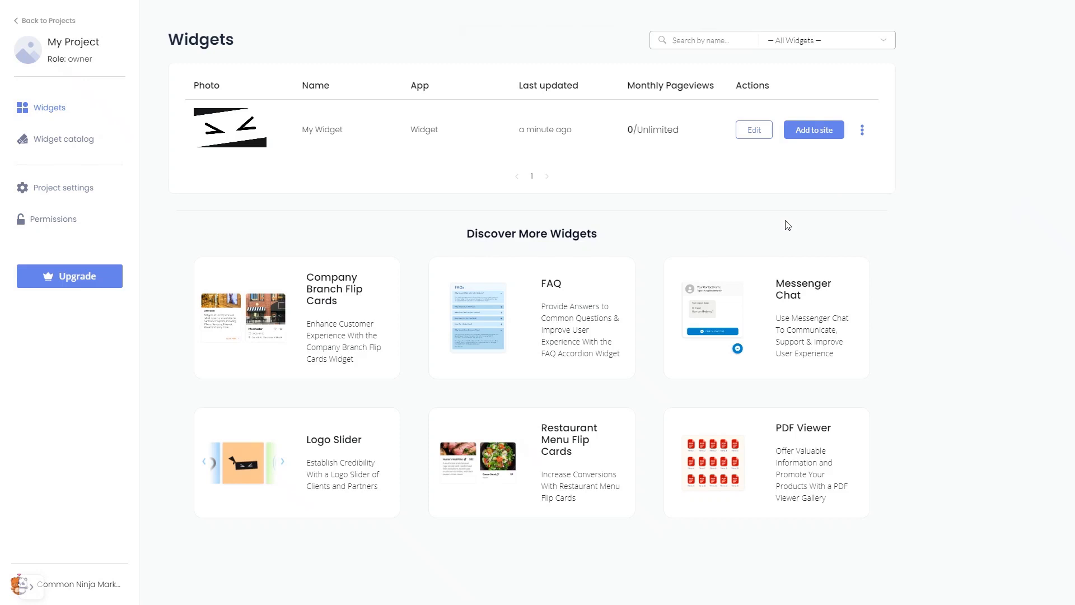
mouse_move(814, 130)
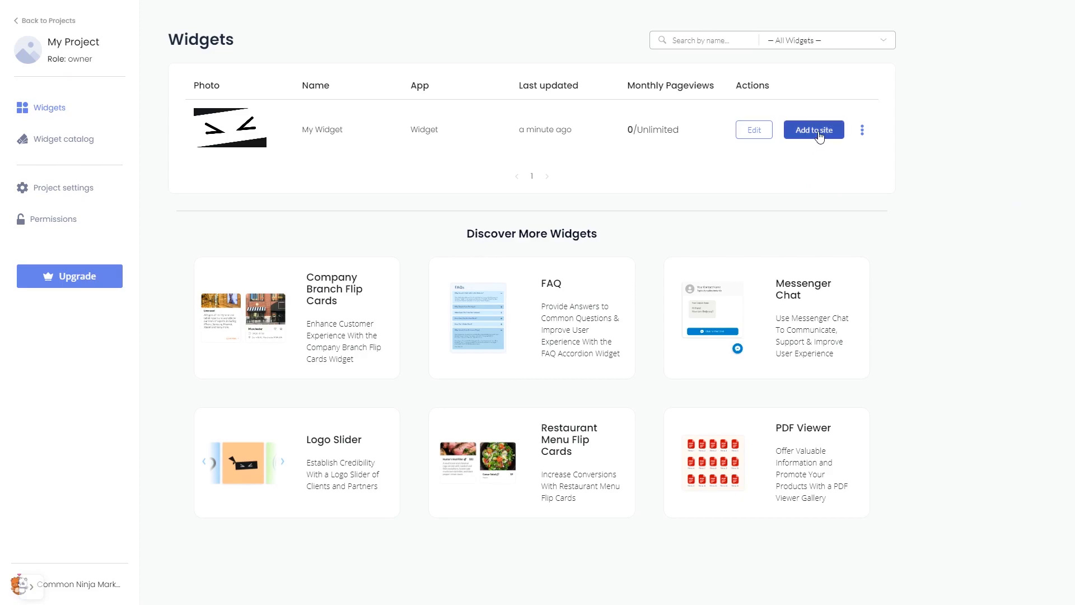
click(813, 130)
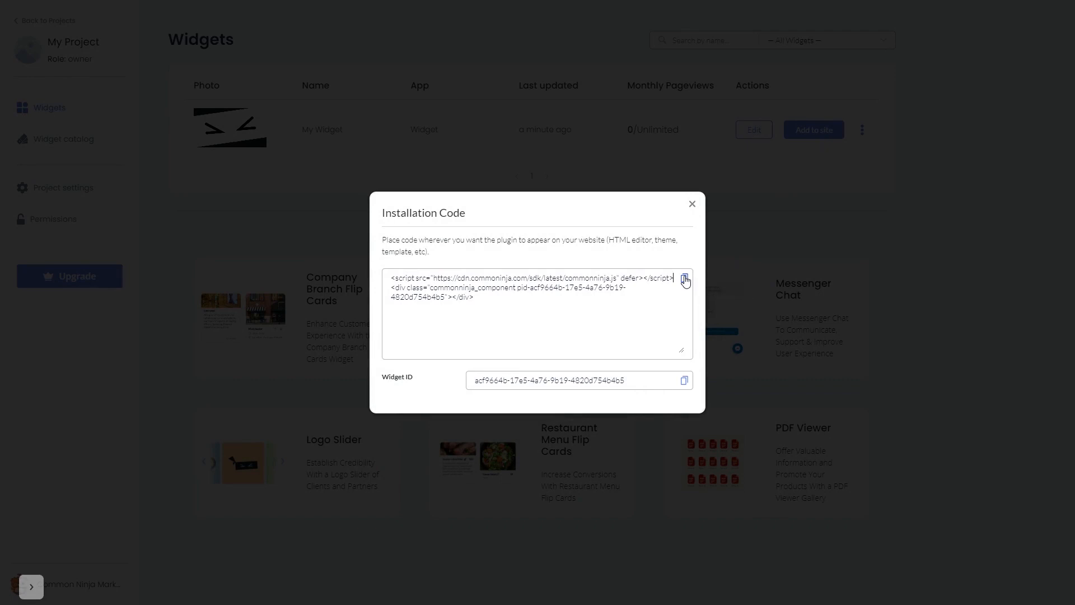
mouse_move(692, 267)
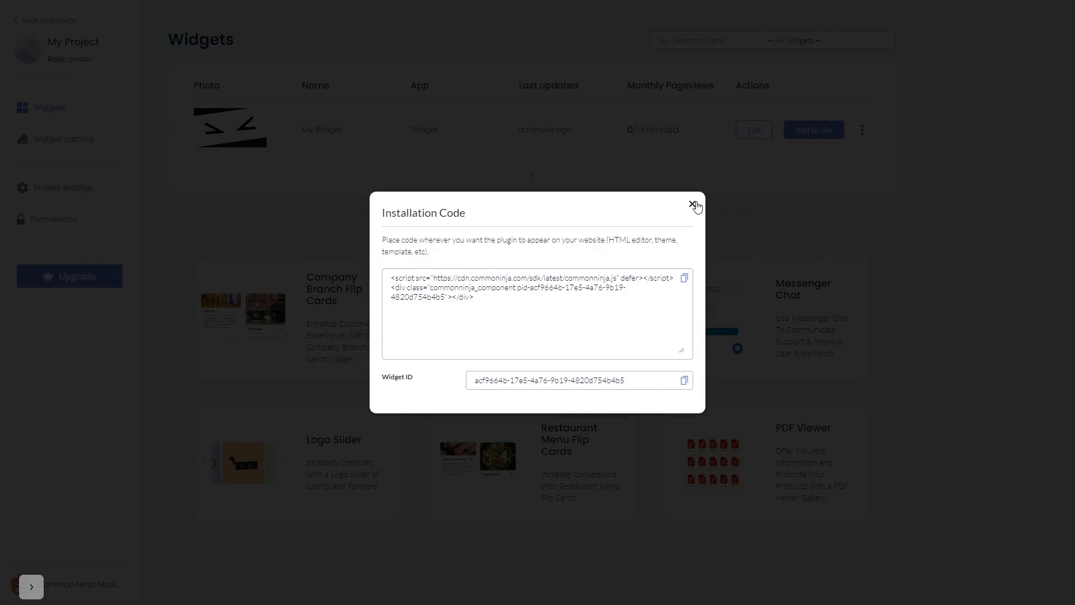
- Copy the installation code and close the code dialog
click(694, 206)
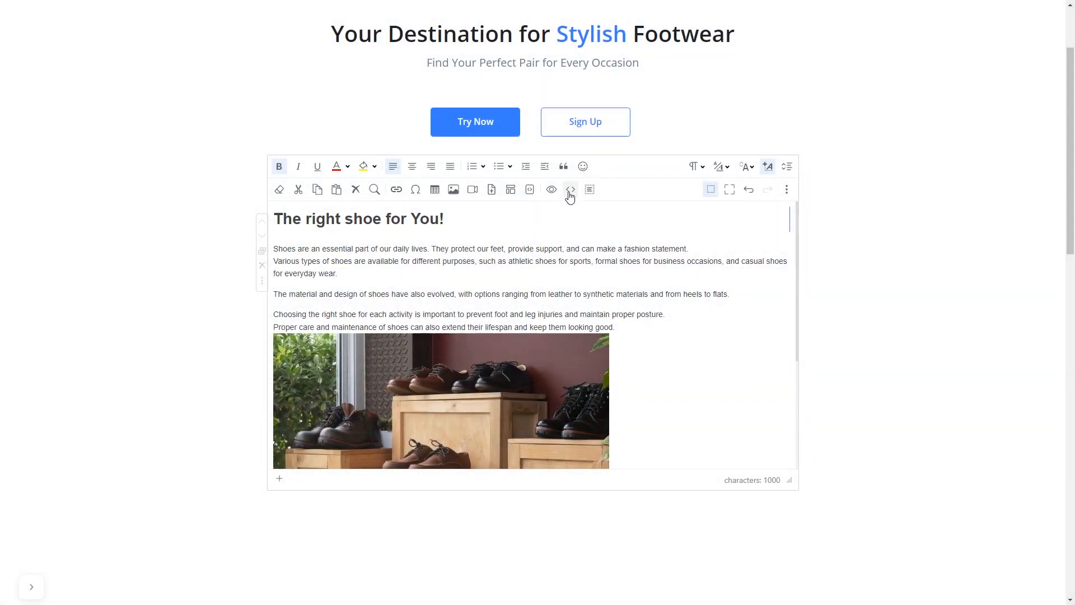
mouse_move(570, 190)
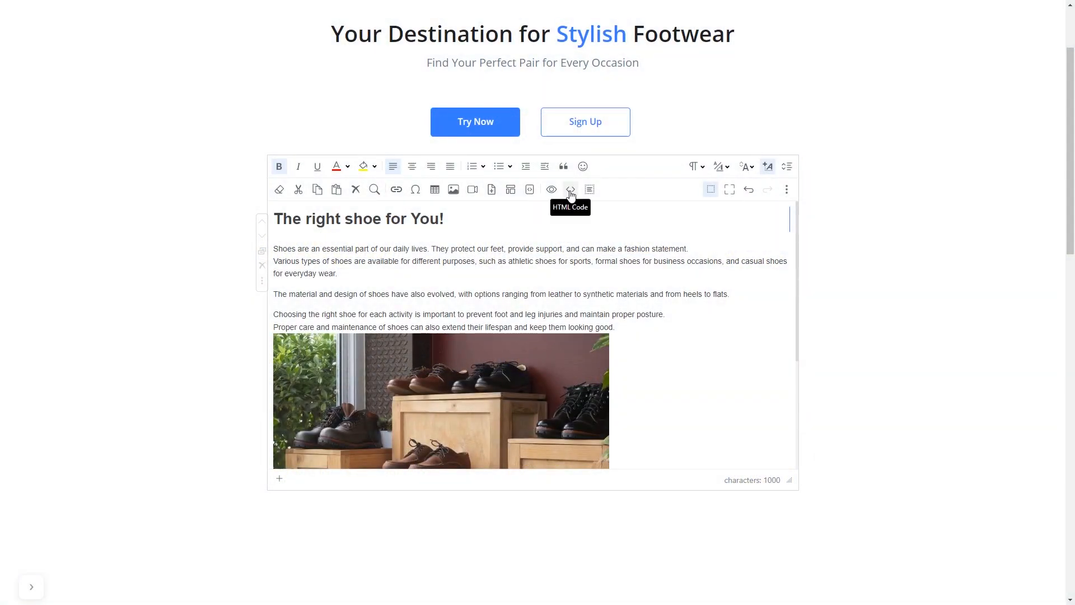
- Paste the embed script and div into the article's HTML source below the h1 heading
click(570, 189)
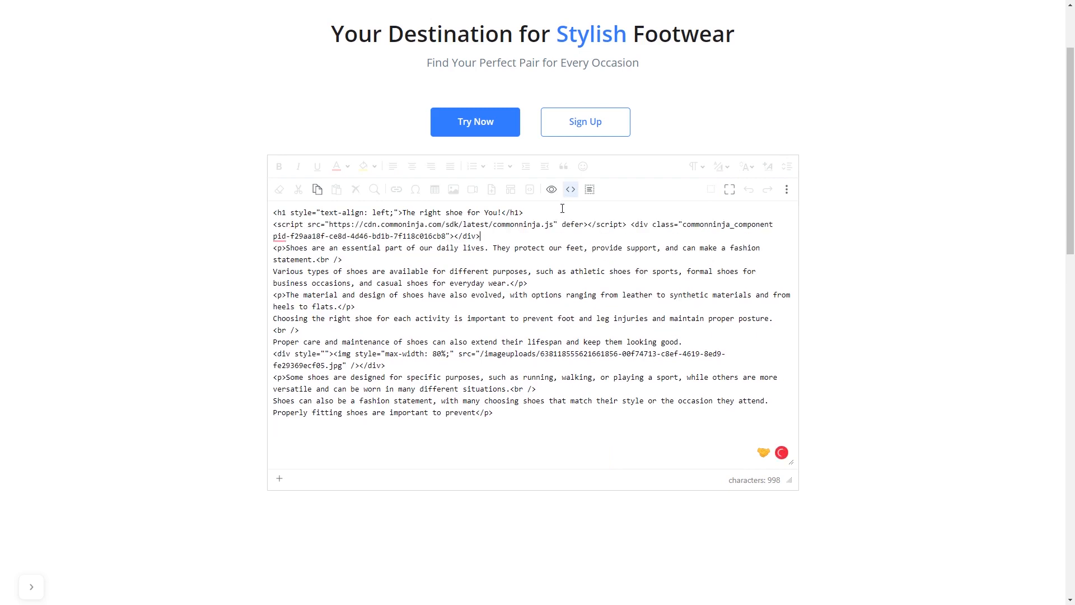
click(570, 189)
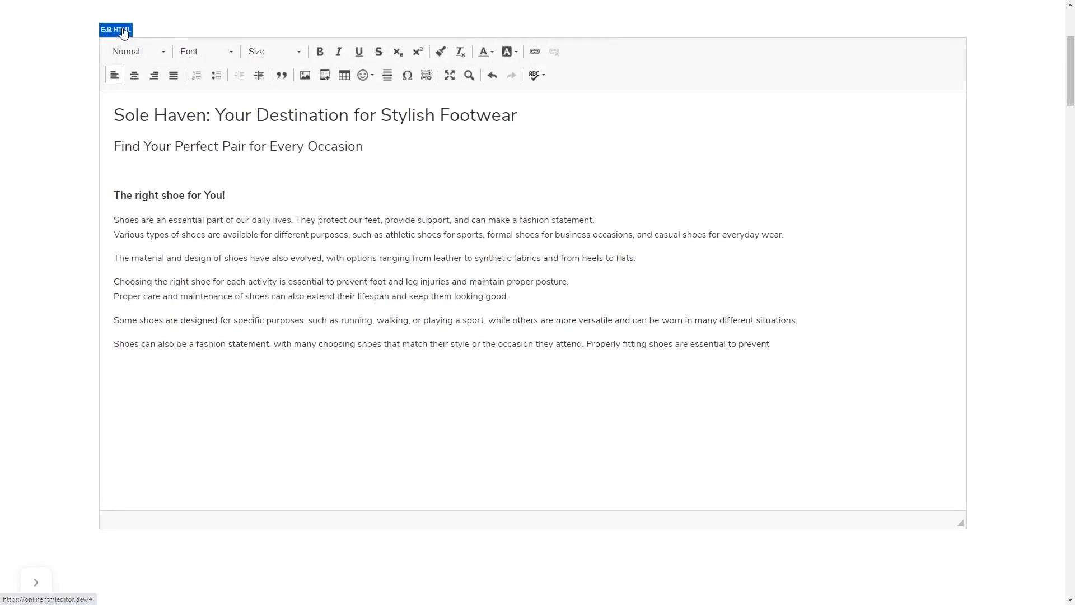
- Open the Sole Haven page's HTML source with Edit HTML
click(114, 29)
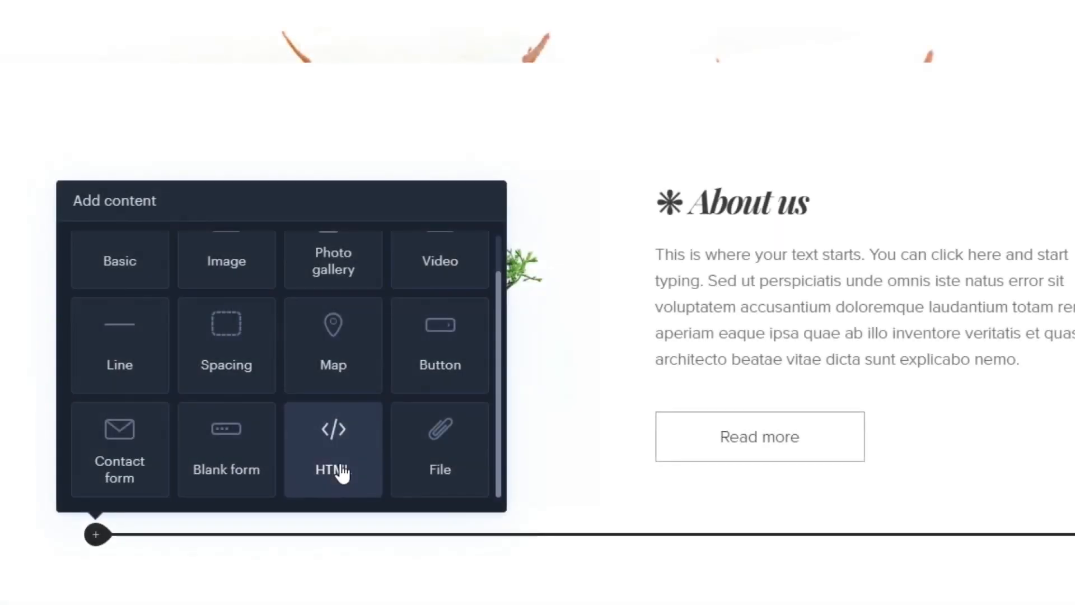
- Insert an HTML content block with the widget code so the sale notification bar appears
click(332, 448)
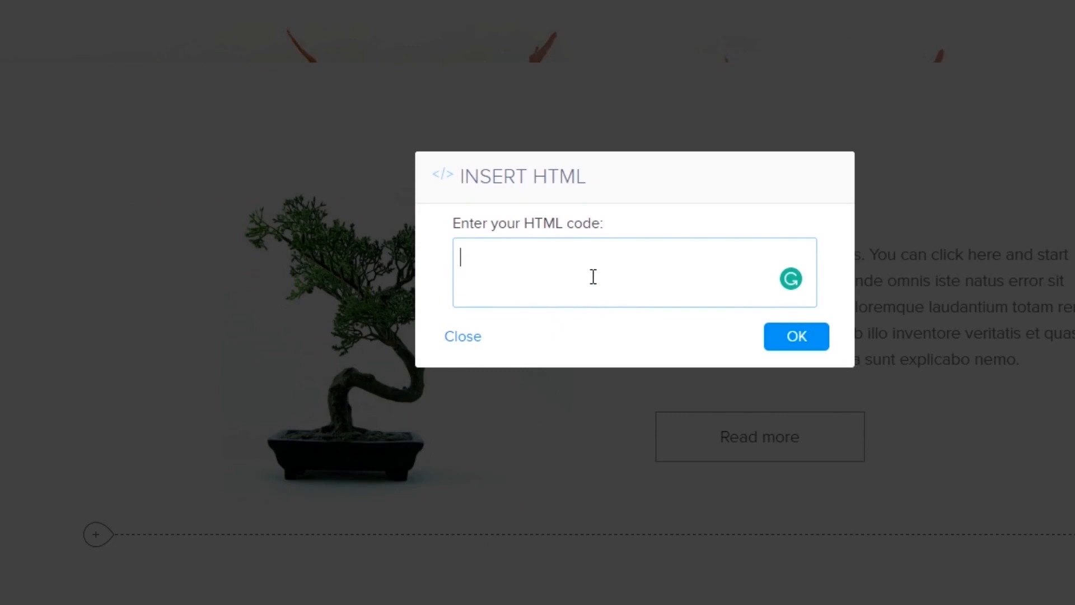
click(462, 336)
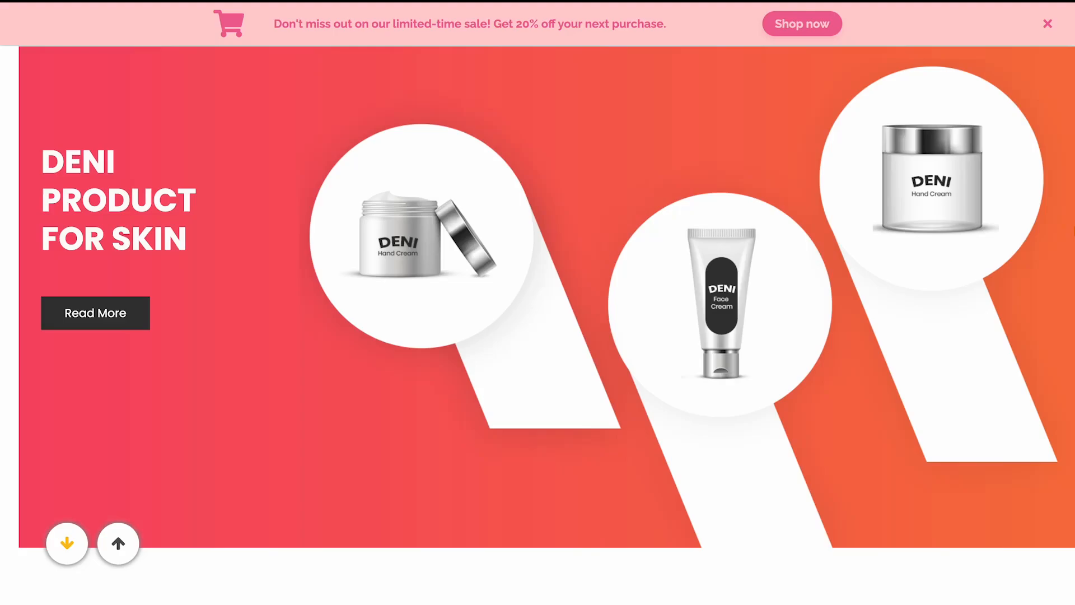
mouse_move(801, 23)
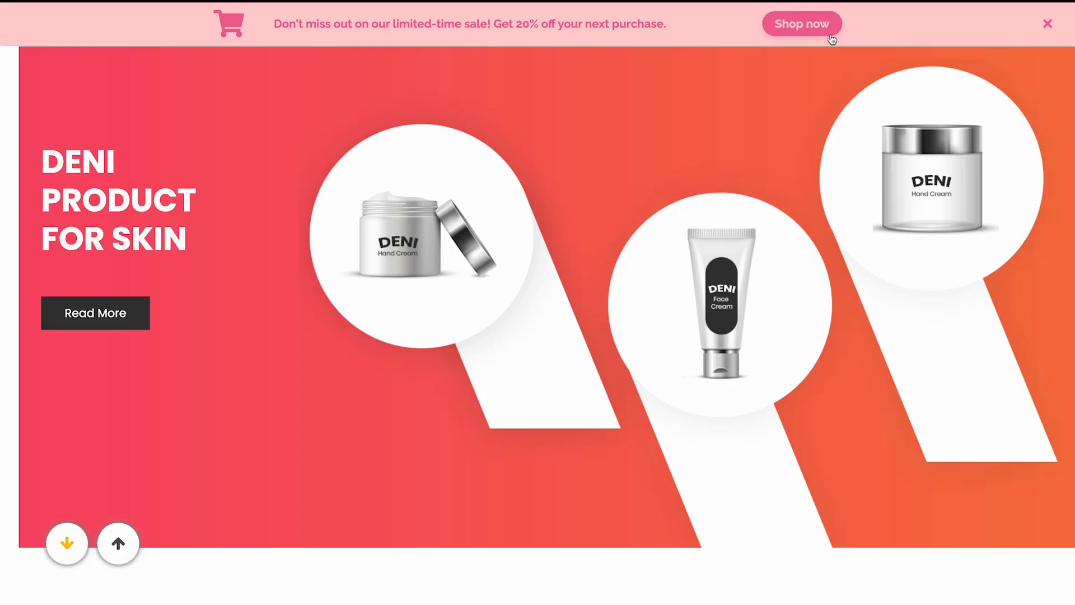